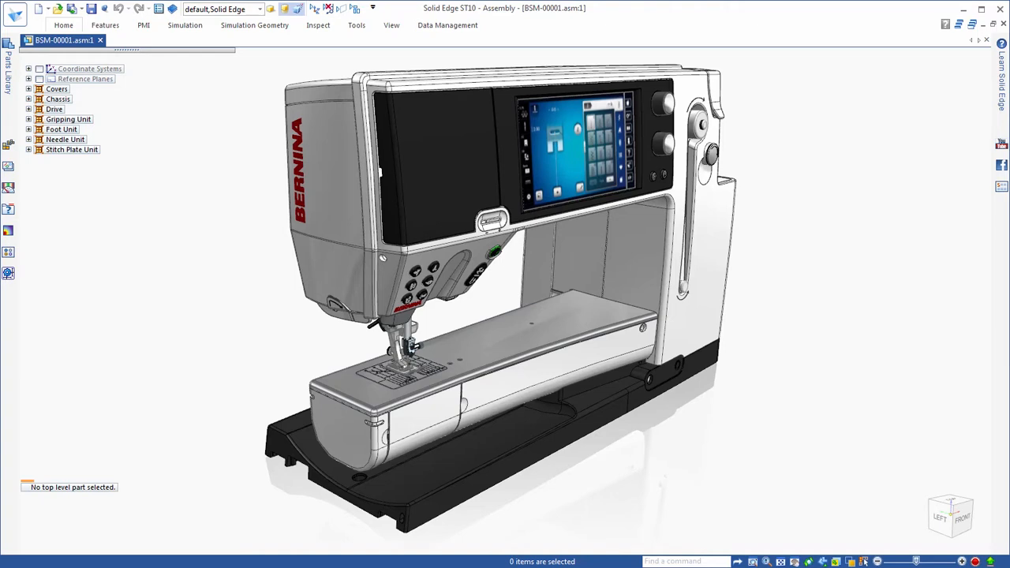
# - Hide the Covers group to expose the drive mechanism, then edit chassis part BSM-00252
pyautogui.click(221, 8)
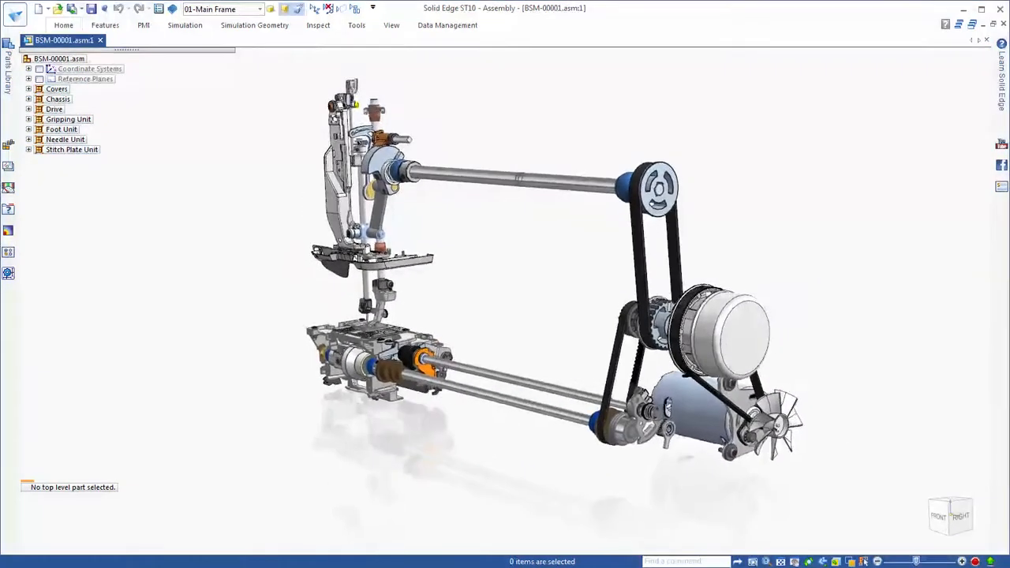
pyautogui.click(28, 98)
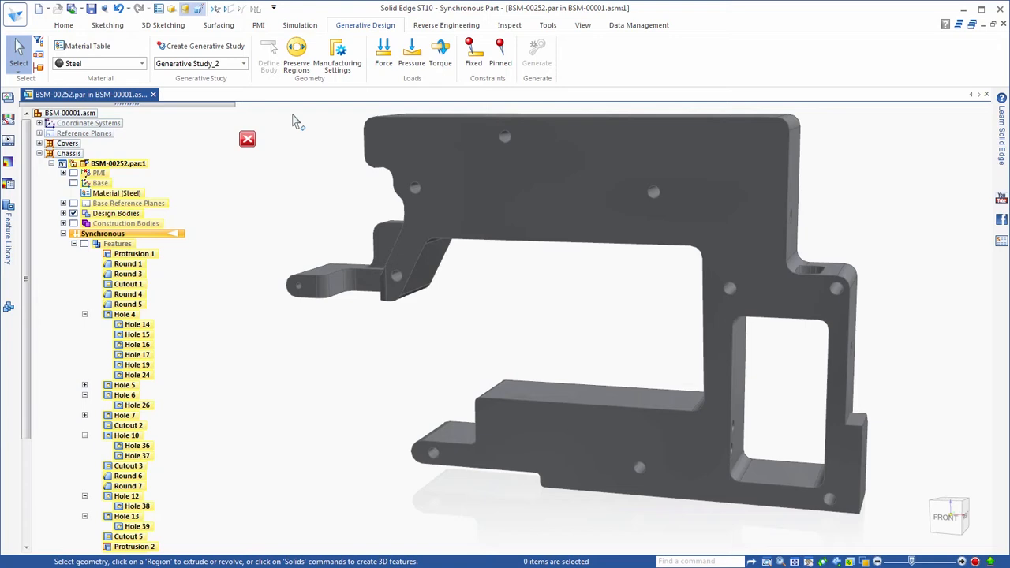
# - Apply a 1000 mN force to the bracket's tab face and fix the mounting holes
pyautogui.click(296, 52)
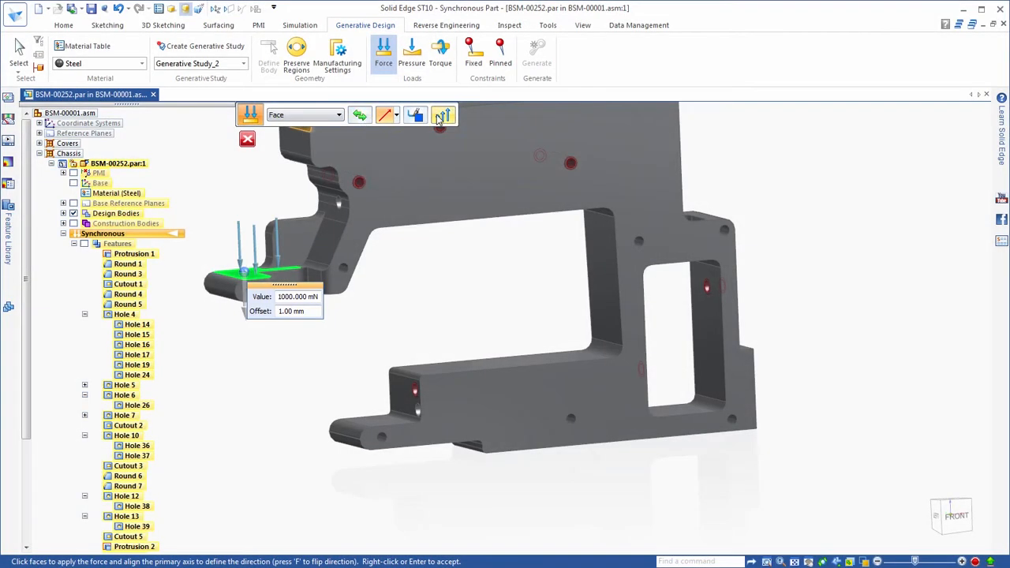
pyautogui.click(444, 114)
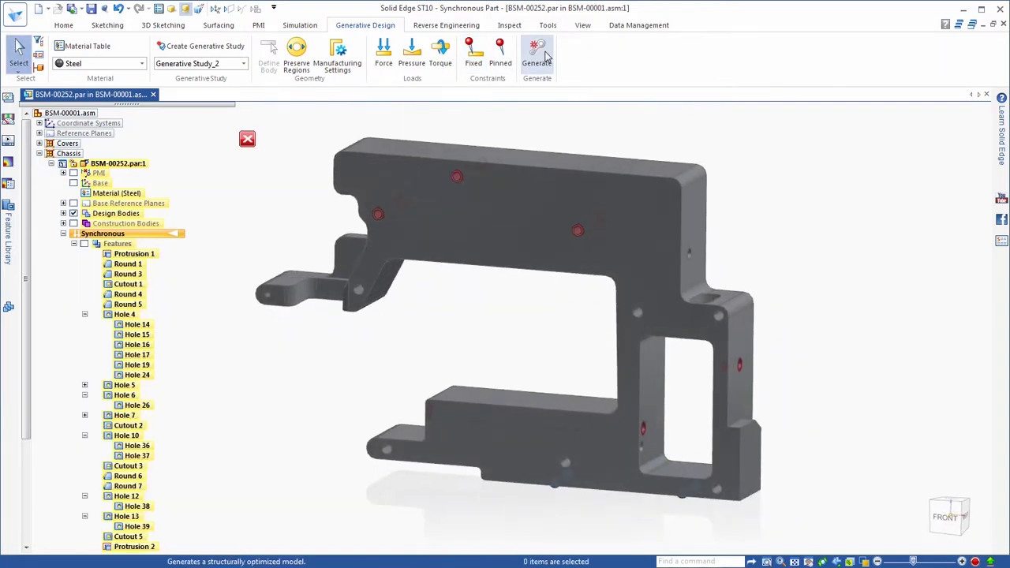
# - Lower mass reduction until target mass reads 27.408 kg and generate the optimized shape
pyautogui.click(536, 51)
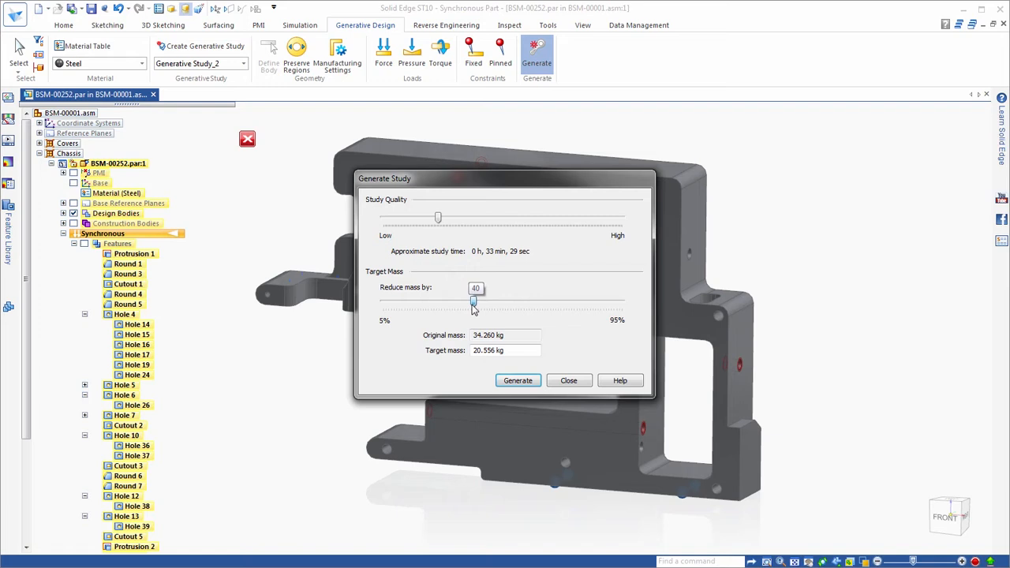
pyautogui.moveTo(473, 301); pyautogui.dragTo(422, 302)
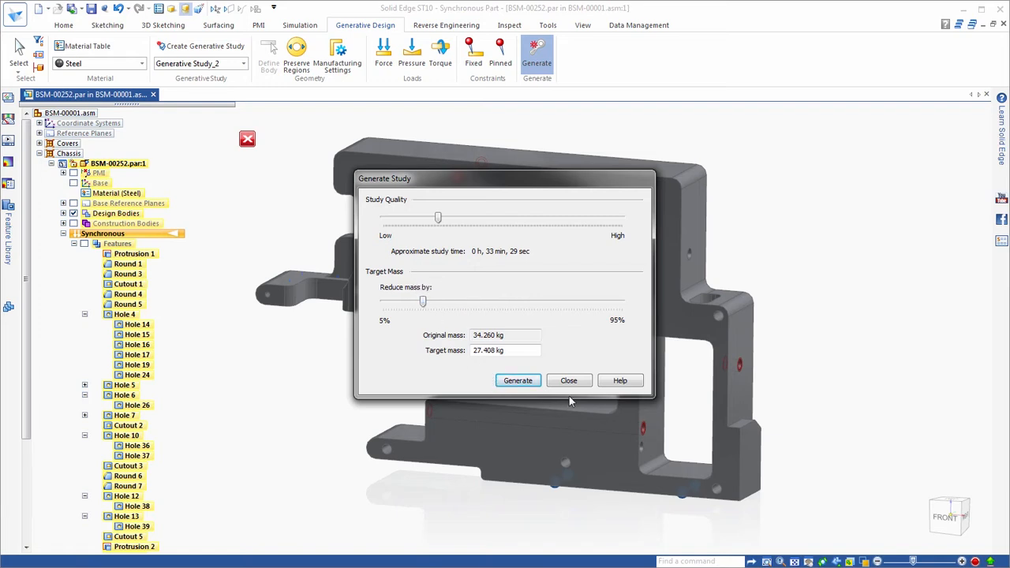
pyautogui.click(518, 380)
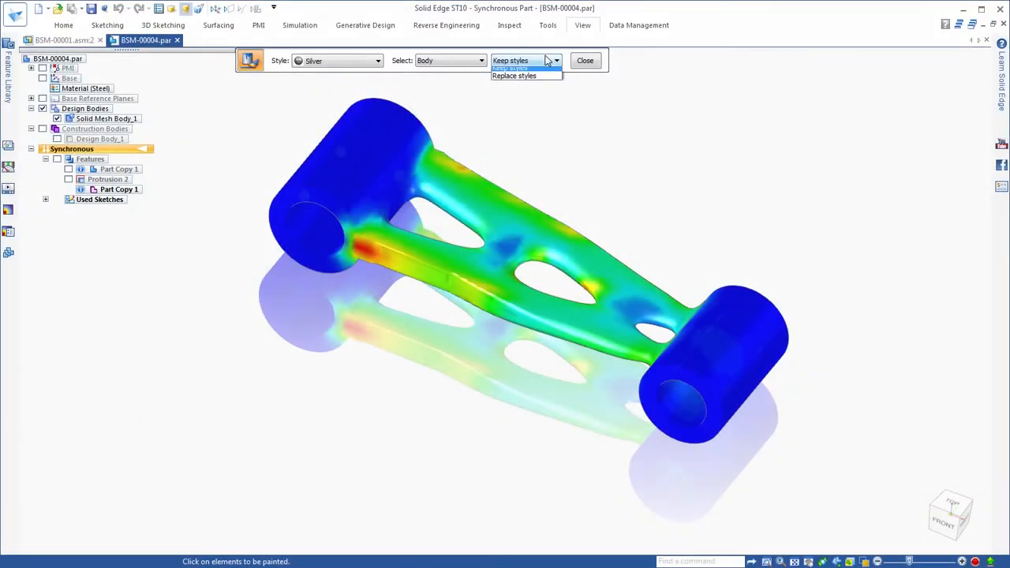
# - Choose how existing face styles are handled while painting the body Silver
pyautogui.click(513, 76)
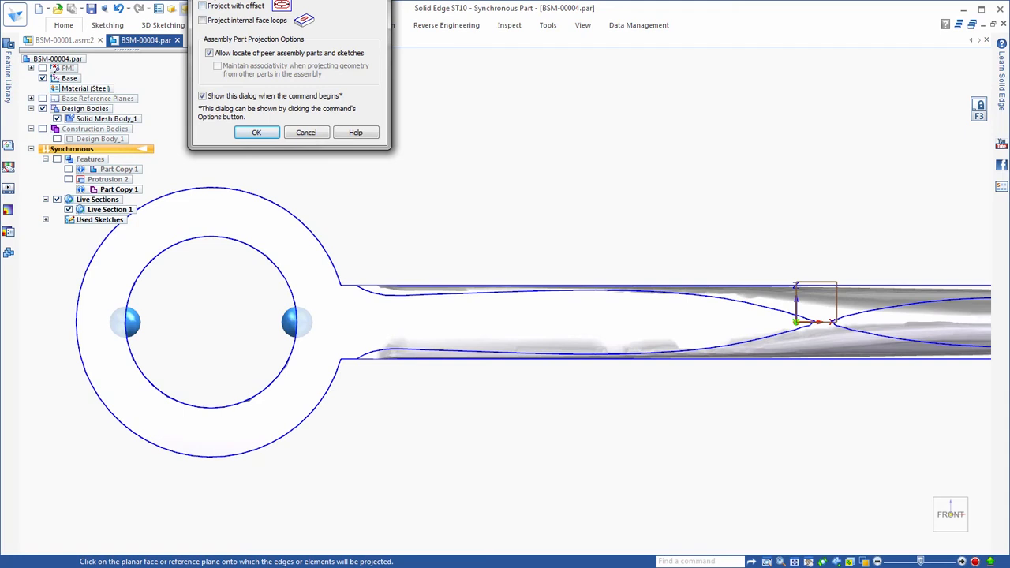
# - Confirm projecting the boss circles to a sketch for the bore cutout
pyautogui.click(257, 132)
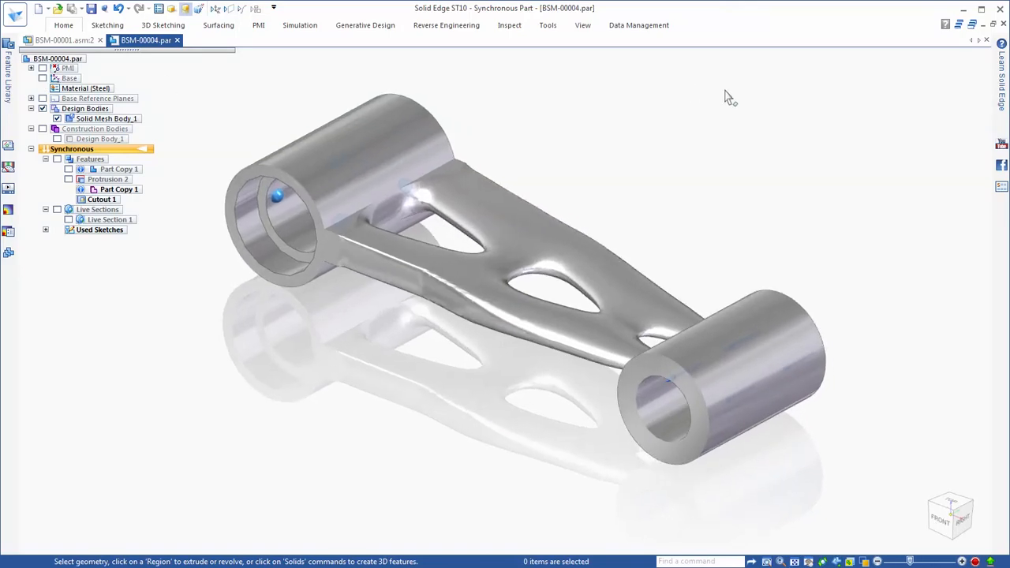
# - Switch to the BSM-00001.asm:2 assembly document tab
pyautogui.click(63, 40)
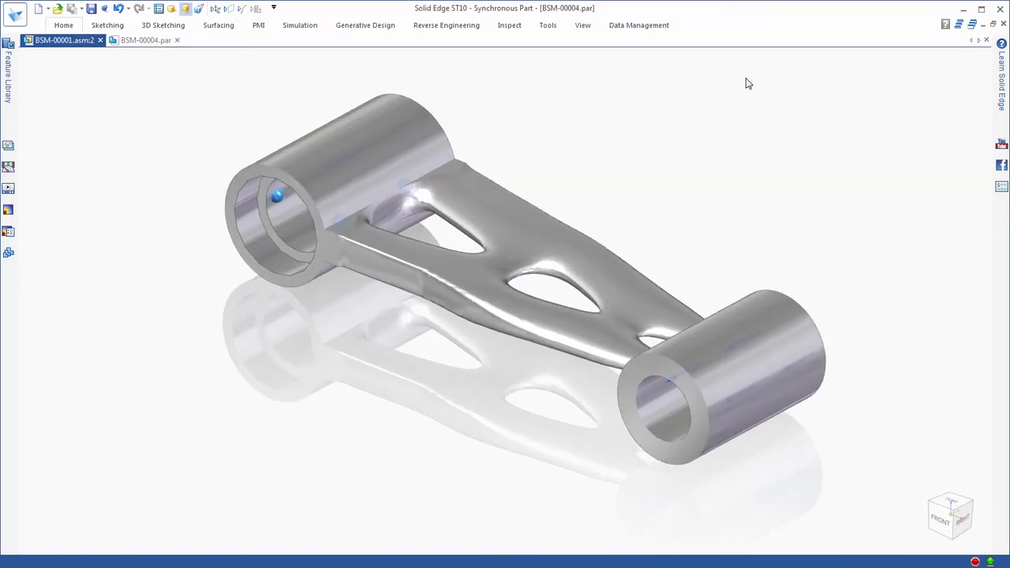